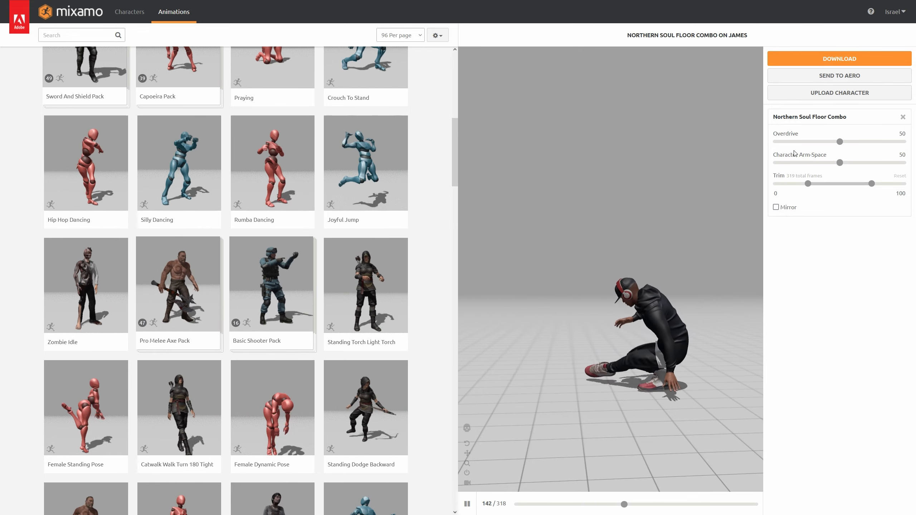
Step: Download the Northern Soul Floor Combo as FBX Binary with skin
{"action": "left_click", "coordinate": [838, 58]}
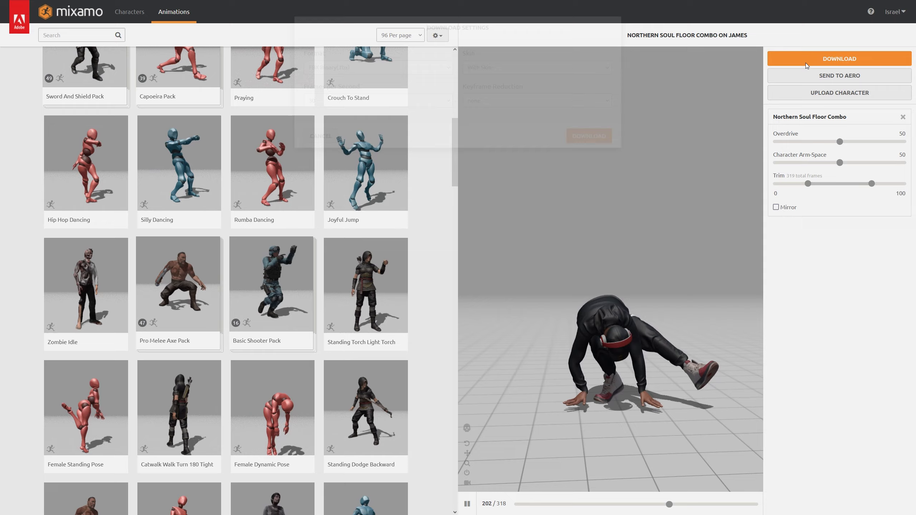
{"action": "left_click", "coordinate": [839, 58]}
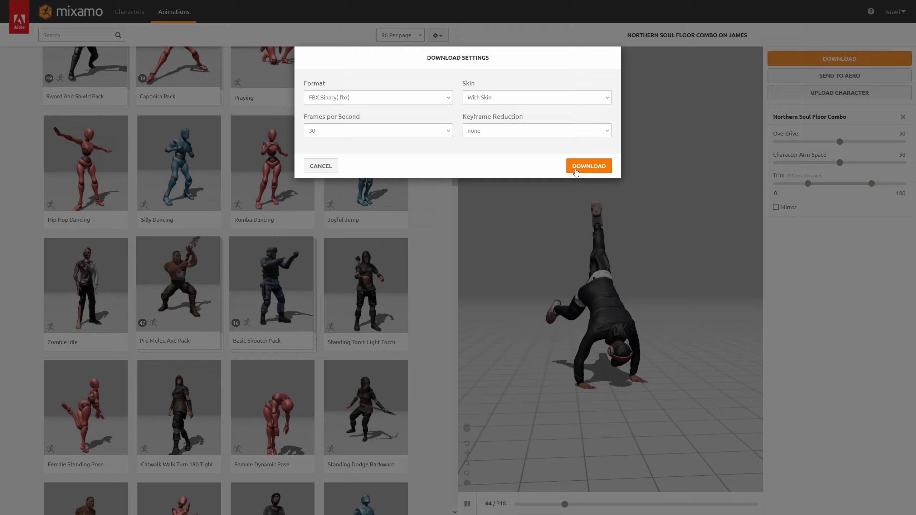
{"action": "left_click", "coordinate": [320, 166]}
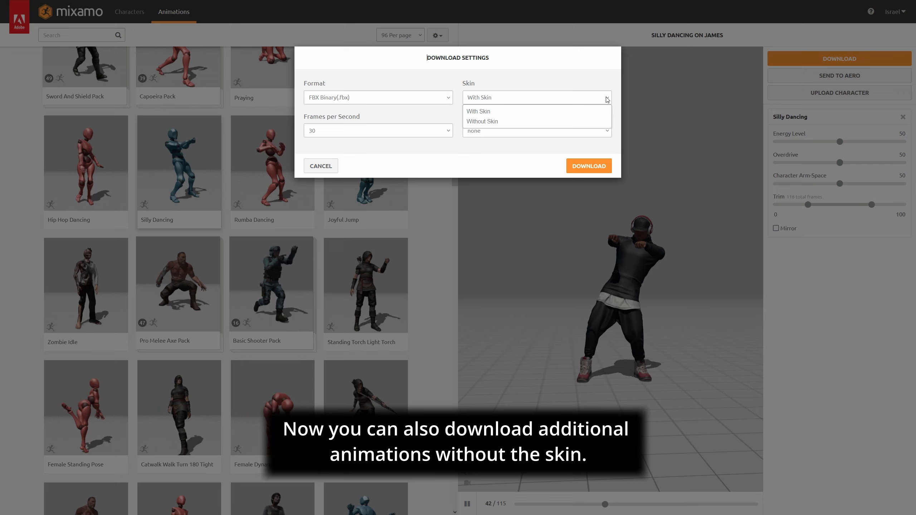
Step: Download Silly Dancing as FBX without skin
{"action": "left_click", "coordinate": [481, 121]}
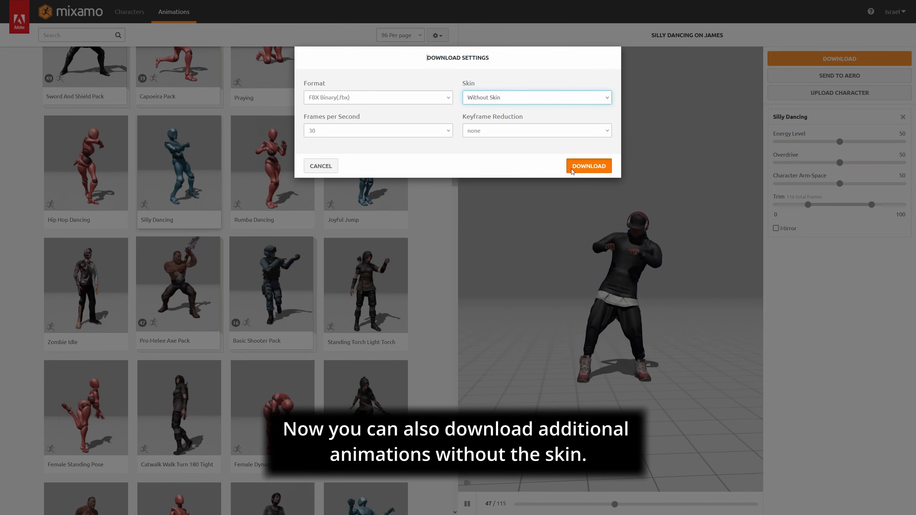
{"action": "left_click", "coordinate": [588, 166]}
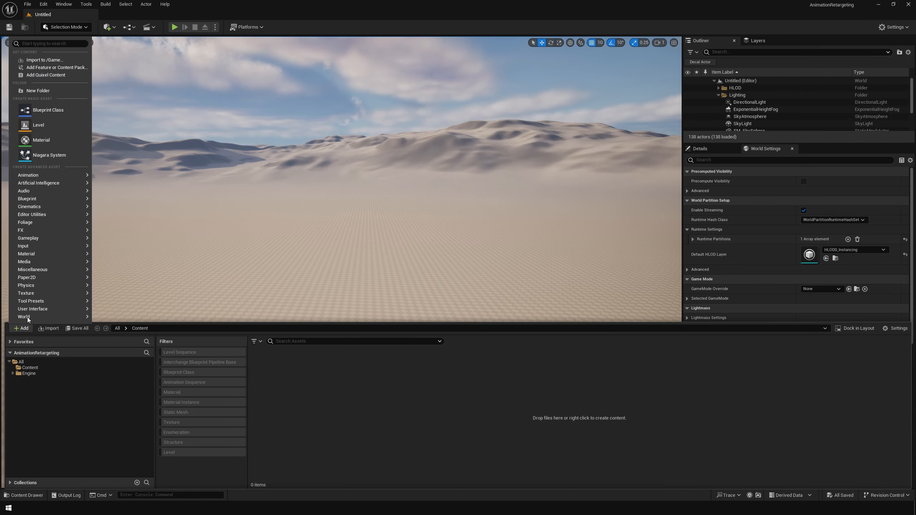
{"action": "mouse_move", "coordinate": [57, 74]}
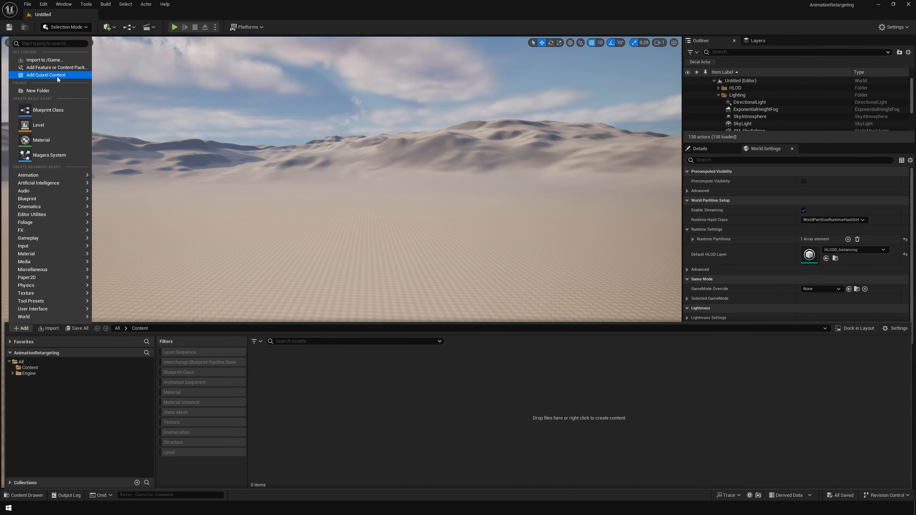
Step: Bring up the Add Feature or Content Pack browser for the Third Person template
{"action": "left_click", "coordinate": [57, 67]}
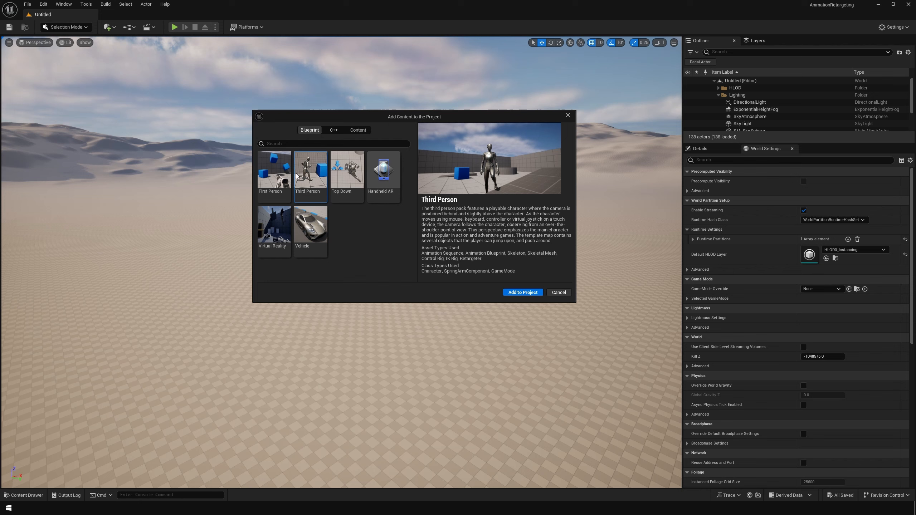
{"action": "mouse_move", "coordinate": [475, 289]}
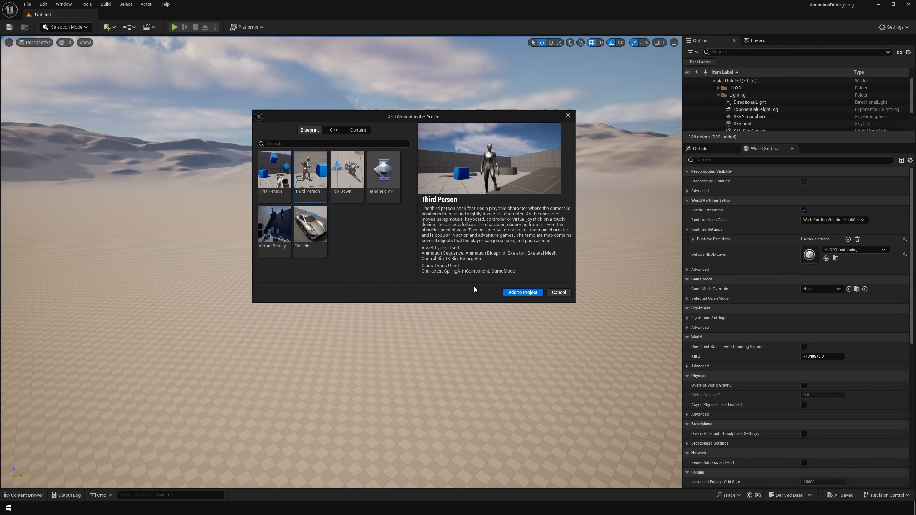
{"action": "mouse_move", "coordinate": [521, 292]}
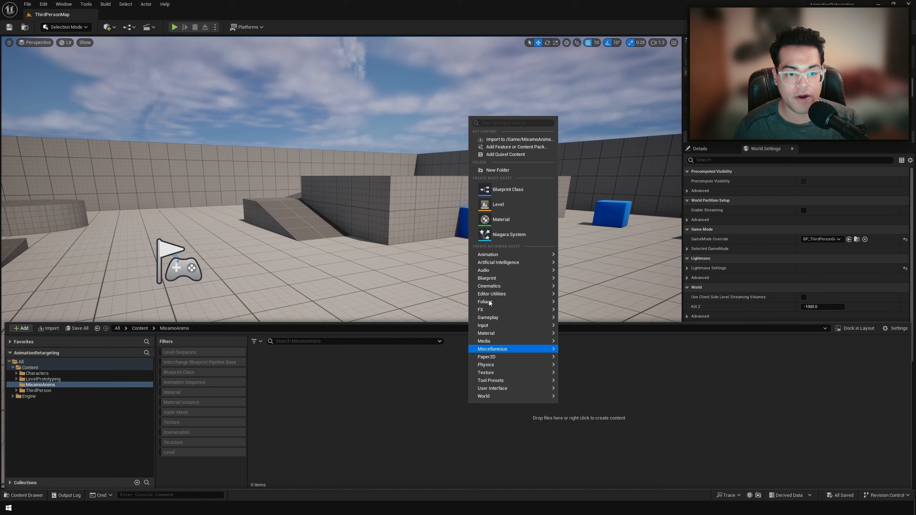
Step: Import both Mixamo FBX files from Downloads into MixamoAnims as animation sequences
{"action": "left_click", "coordinate": [519, 139]}
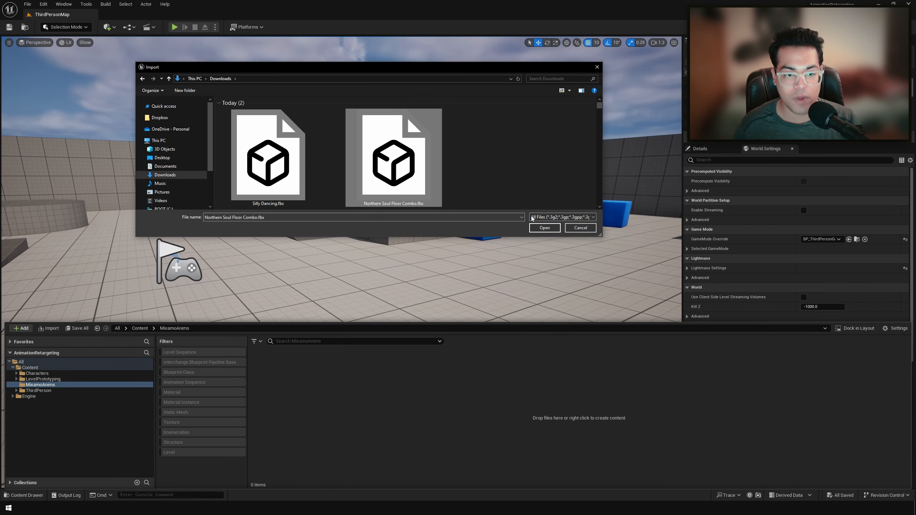
{"action": "left_click", "coordinate": [544, 228]}
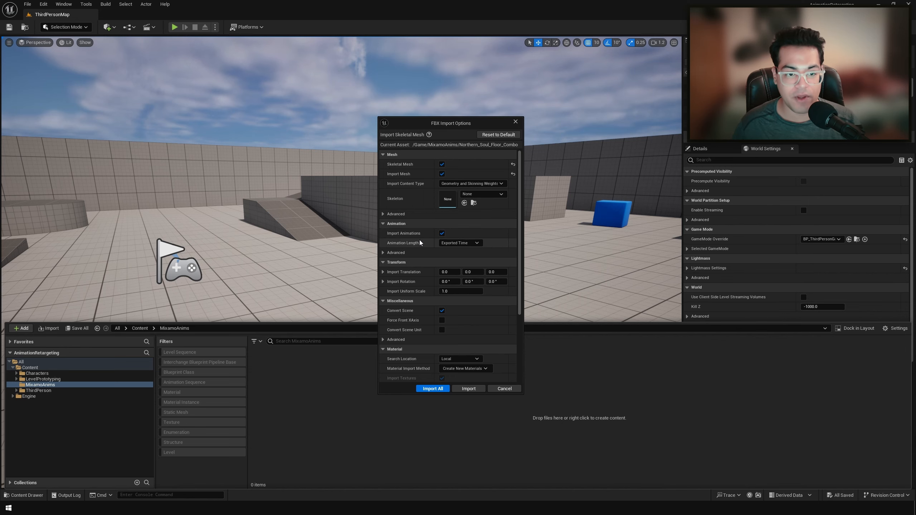
{"action": "mouse_move", "coordinate": [421, 364]}
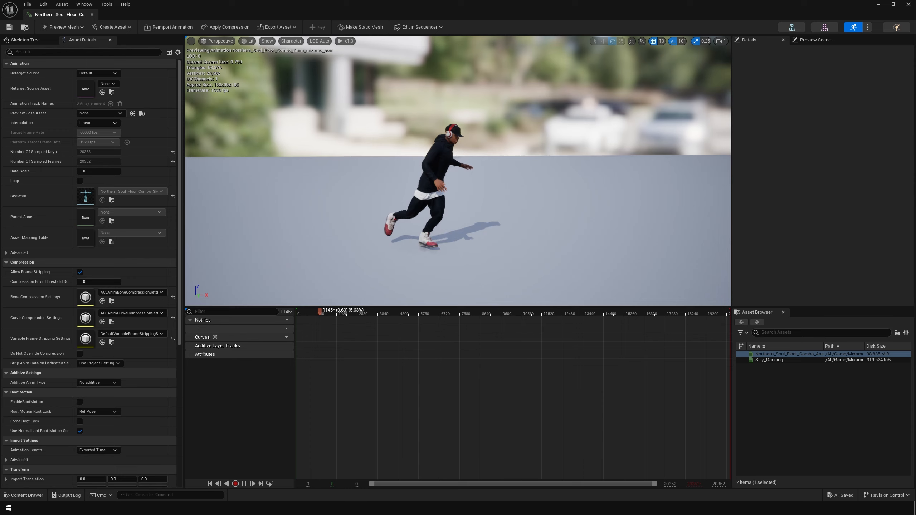
{"action": "left_click", "coordinate": [402, 311]}
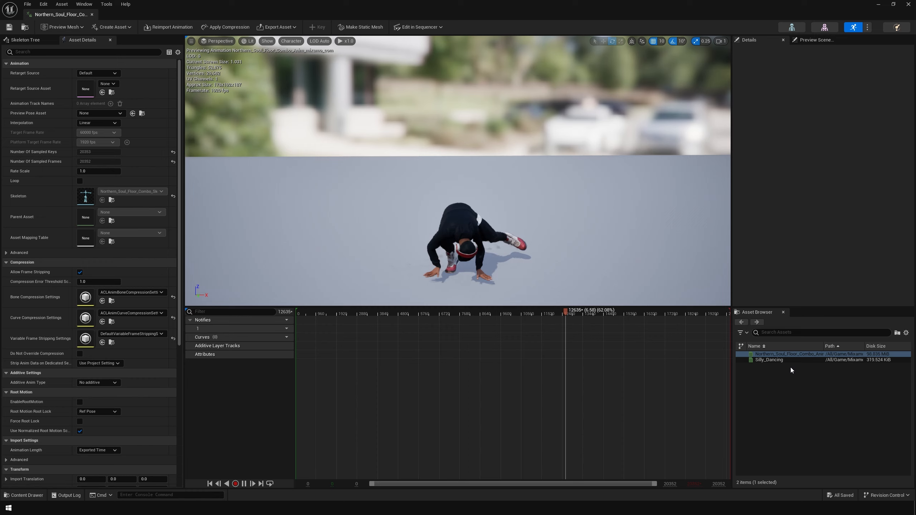
Step: Preview the imported Silly_Dancing animation sequence
{"action": "left_click", "coordinate": [770, 360]}
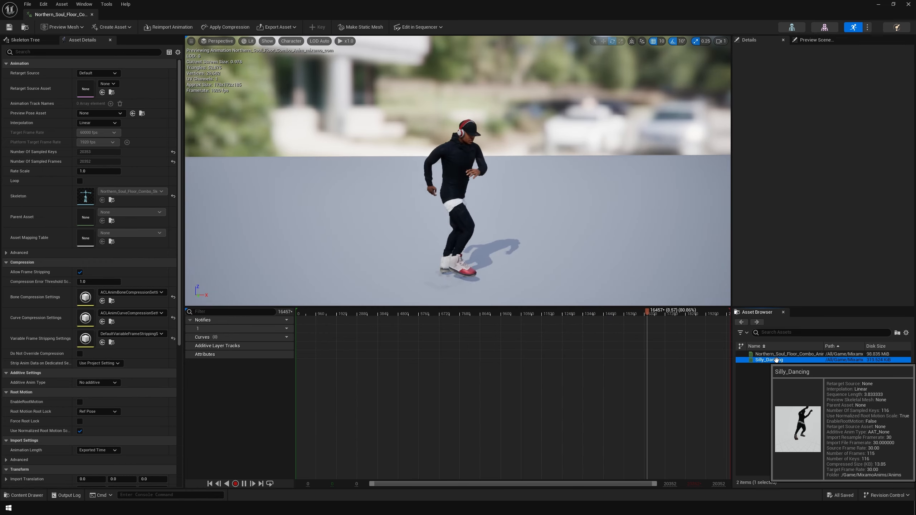
{"action": "double_click", "coordinate": [767, 360]}
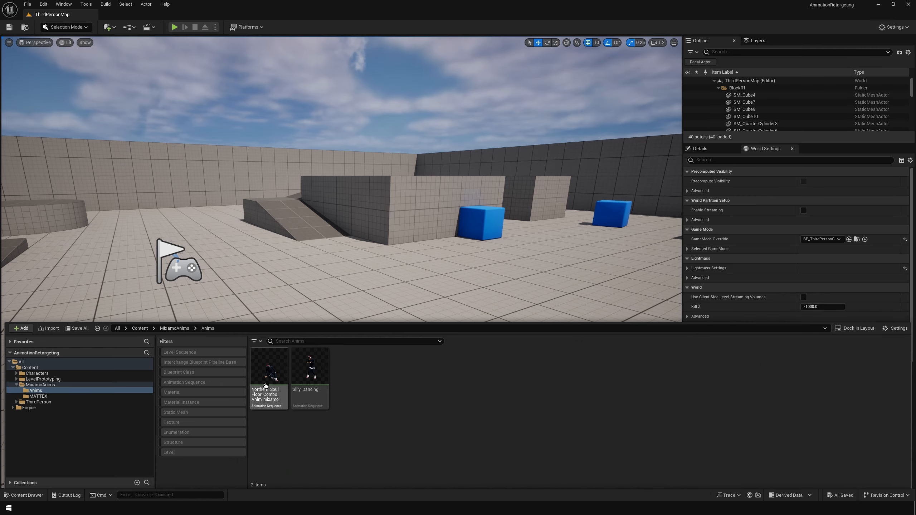
Step: Start Retarget Animations on both selected dance sequences
{"action": "right_click", "coordinate": [310, 368]}
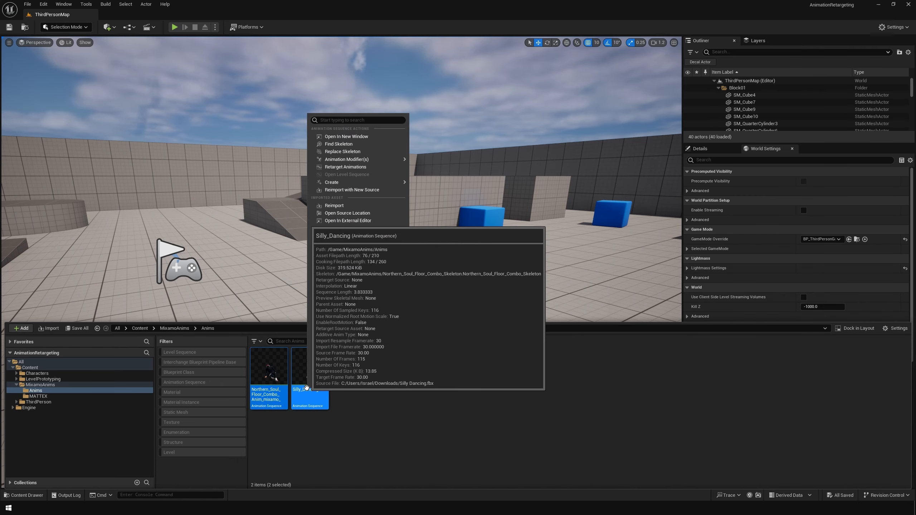
{"action": "mouse_move", "coordinate": [347, 213]}
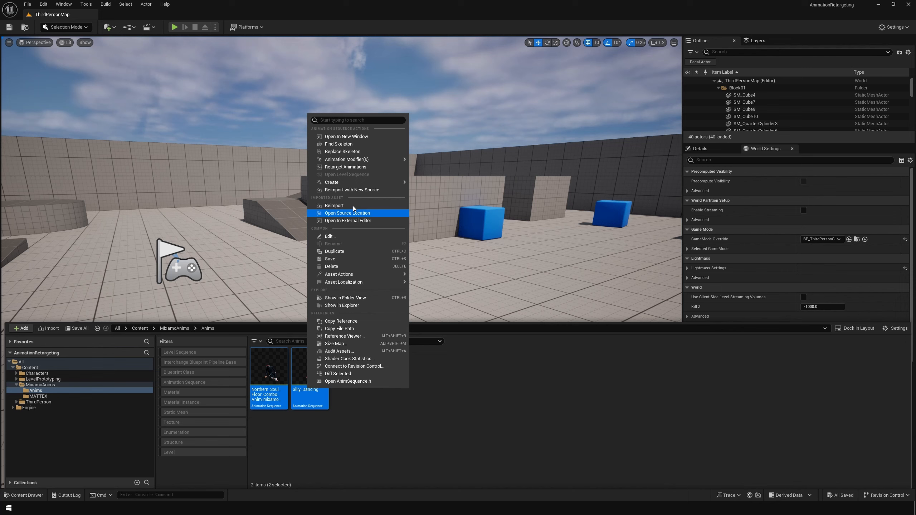
{"action": "left_click", "coordinate": [345, 167]}
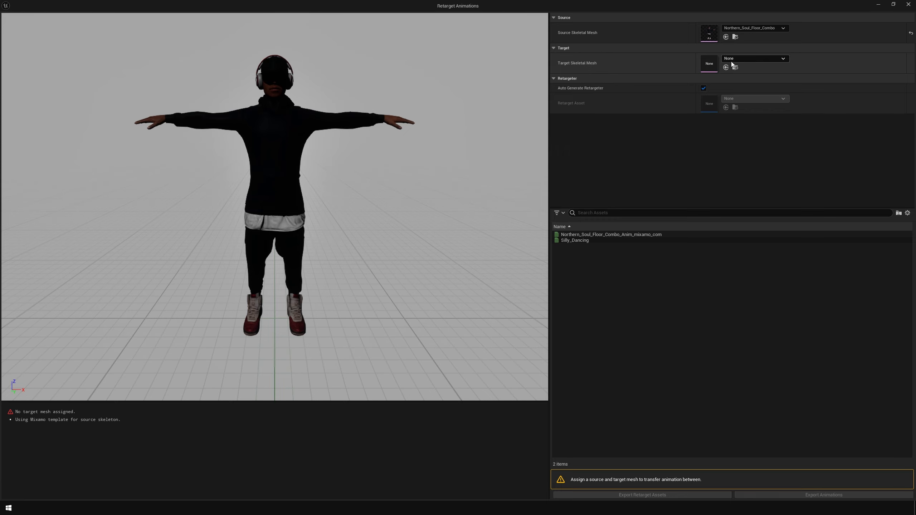
Step: Set SK_Mannequin as the retarget target and select both dance animations
{"action": "left_click", "coordinate": [783, 59]}
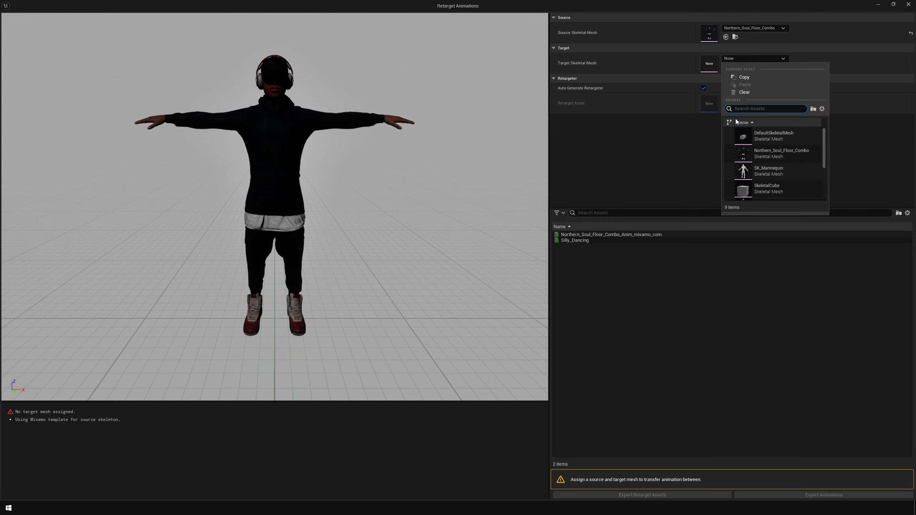
{"action": "mouse_move", "coordinate": [750, 172]}
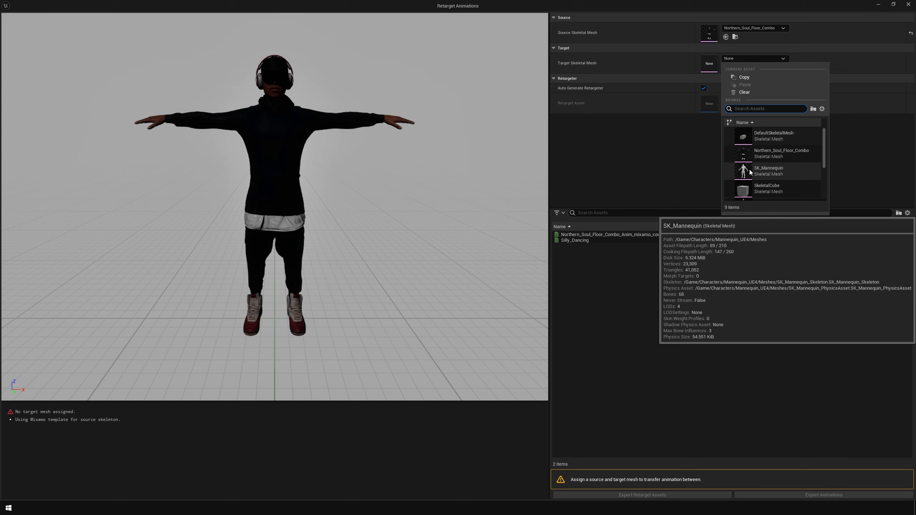
{"action": "left_click", "coordinate": [768, 170]}
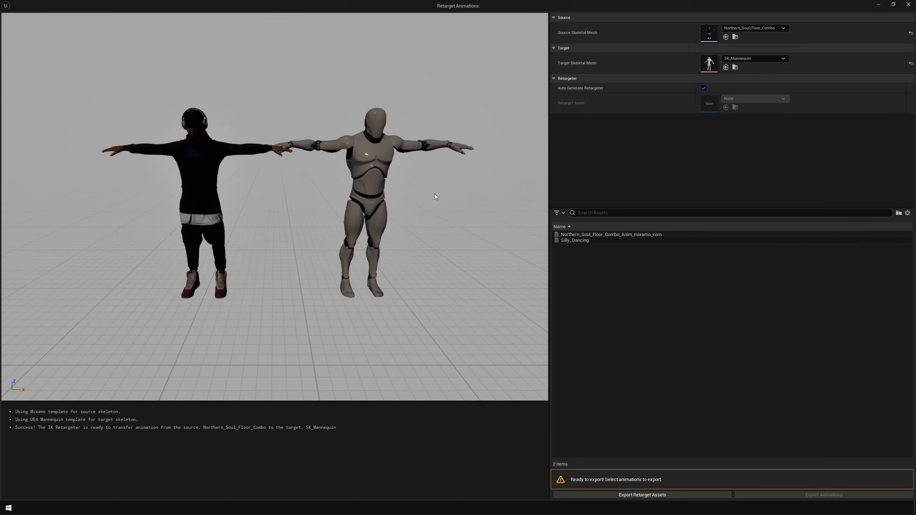
{"action": "left_click", "coordinate": [610, 234]}
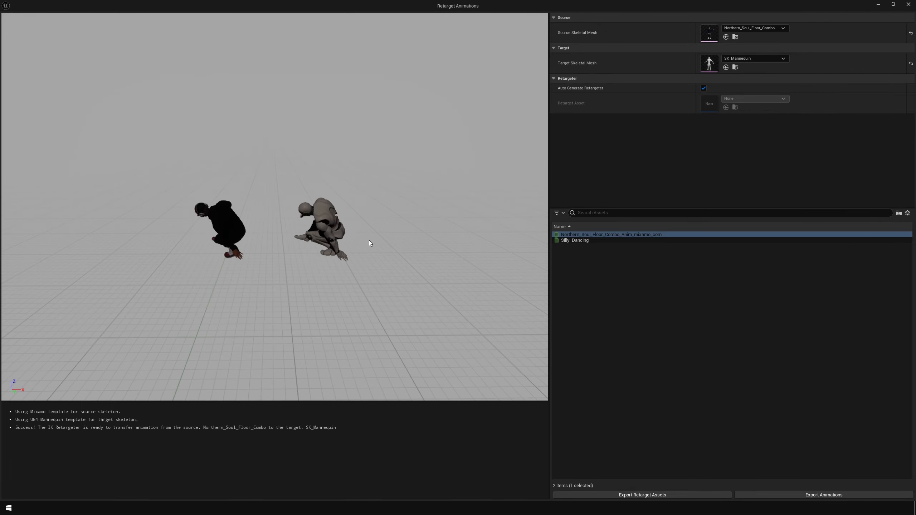
{"action": "left_click", "coordinate": [575, 240]}
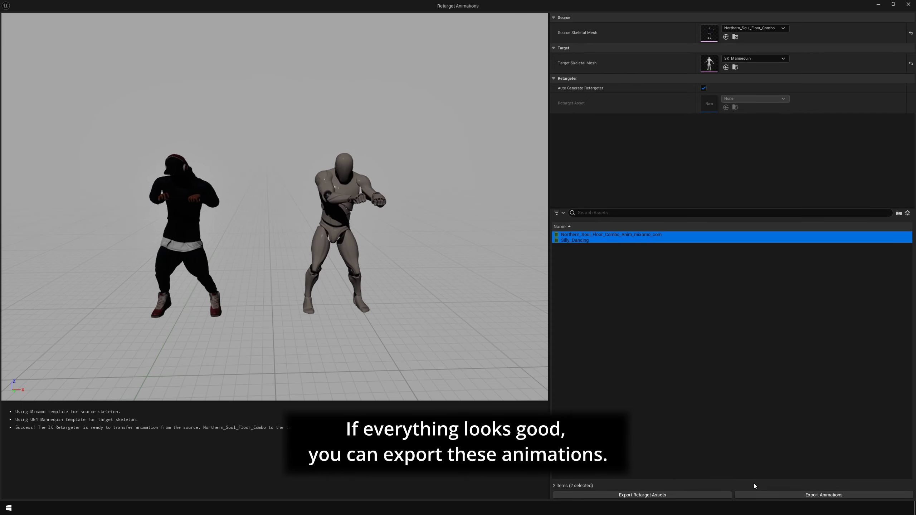
Step: Export the retargeted animations into the Anims folder and play the Northern Soul result
{"action": "left_click", "coordinate": [823, 495]}
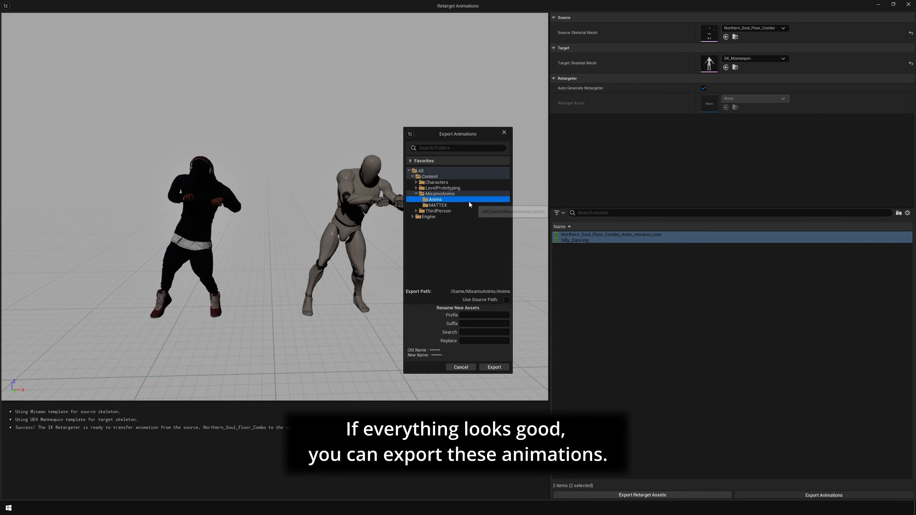
{"action": "mouse_move", "coordinate": [473, 278]}
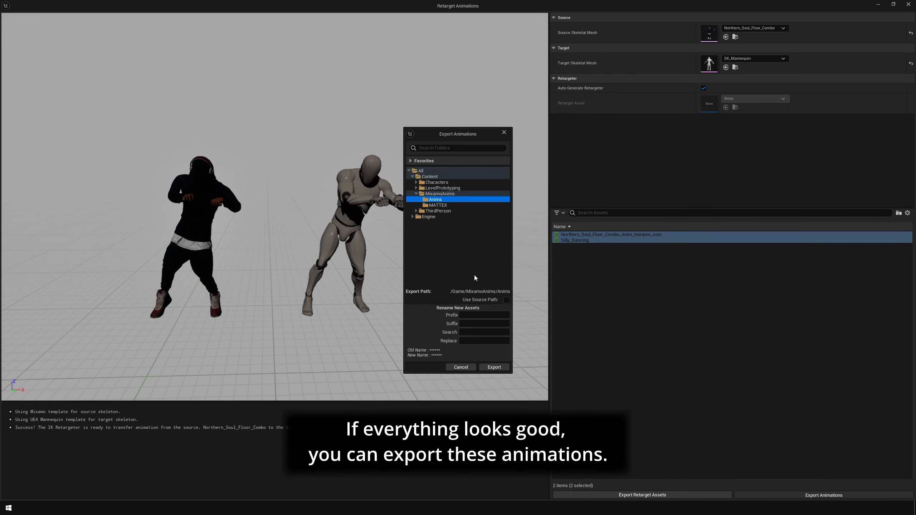
{"action": "left_click", "coordinate": [494, 367]}
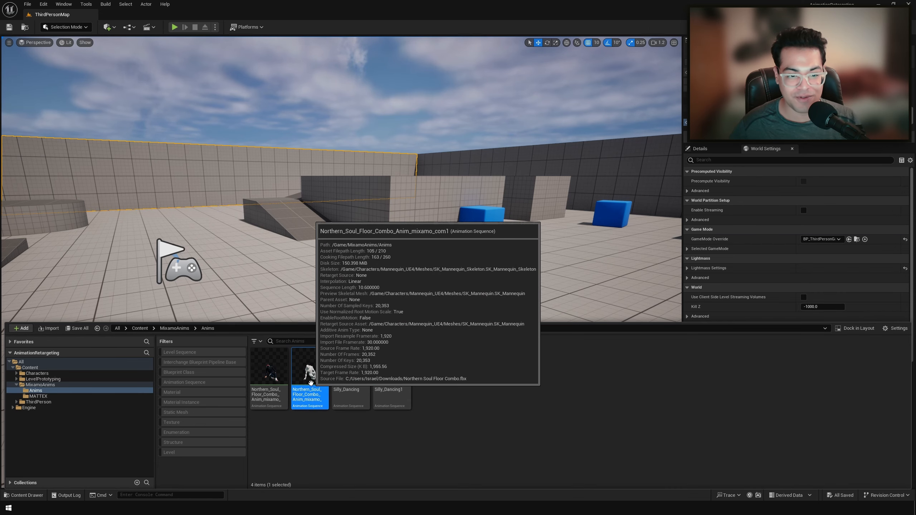
{"action": "double_click", "coordinate": [307, 371]}
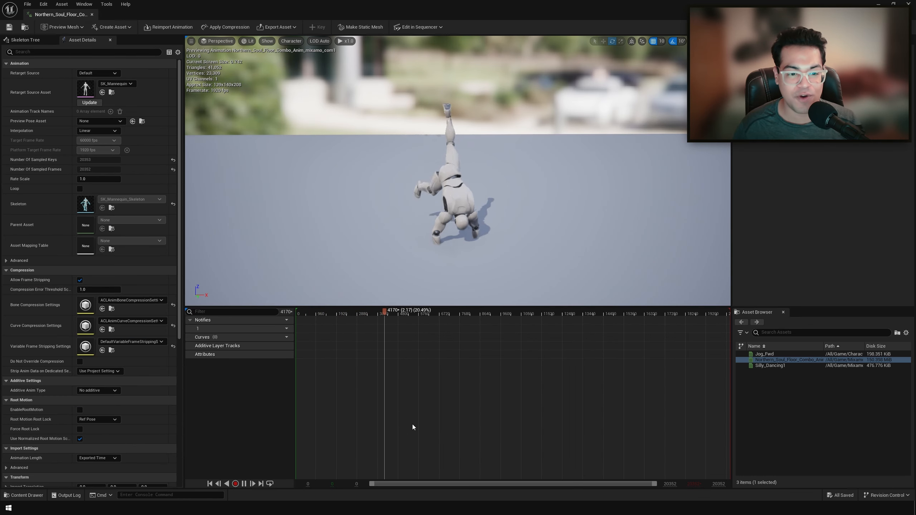
{"action": "left_click", "coordinate": [467, 310]}
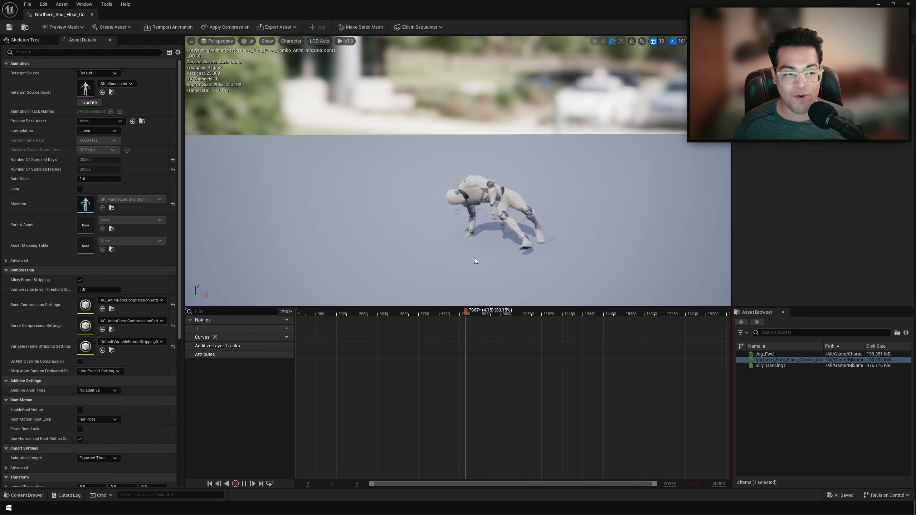